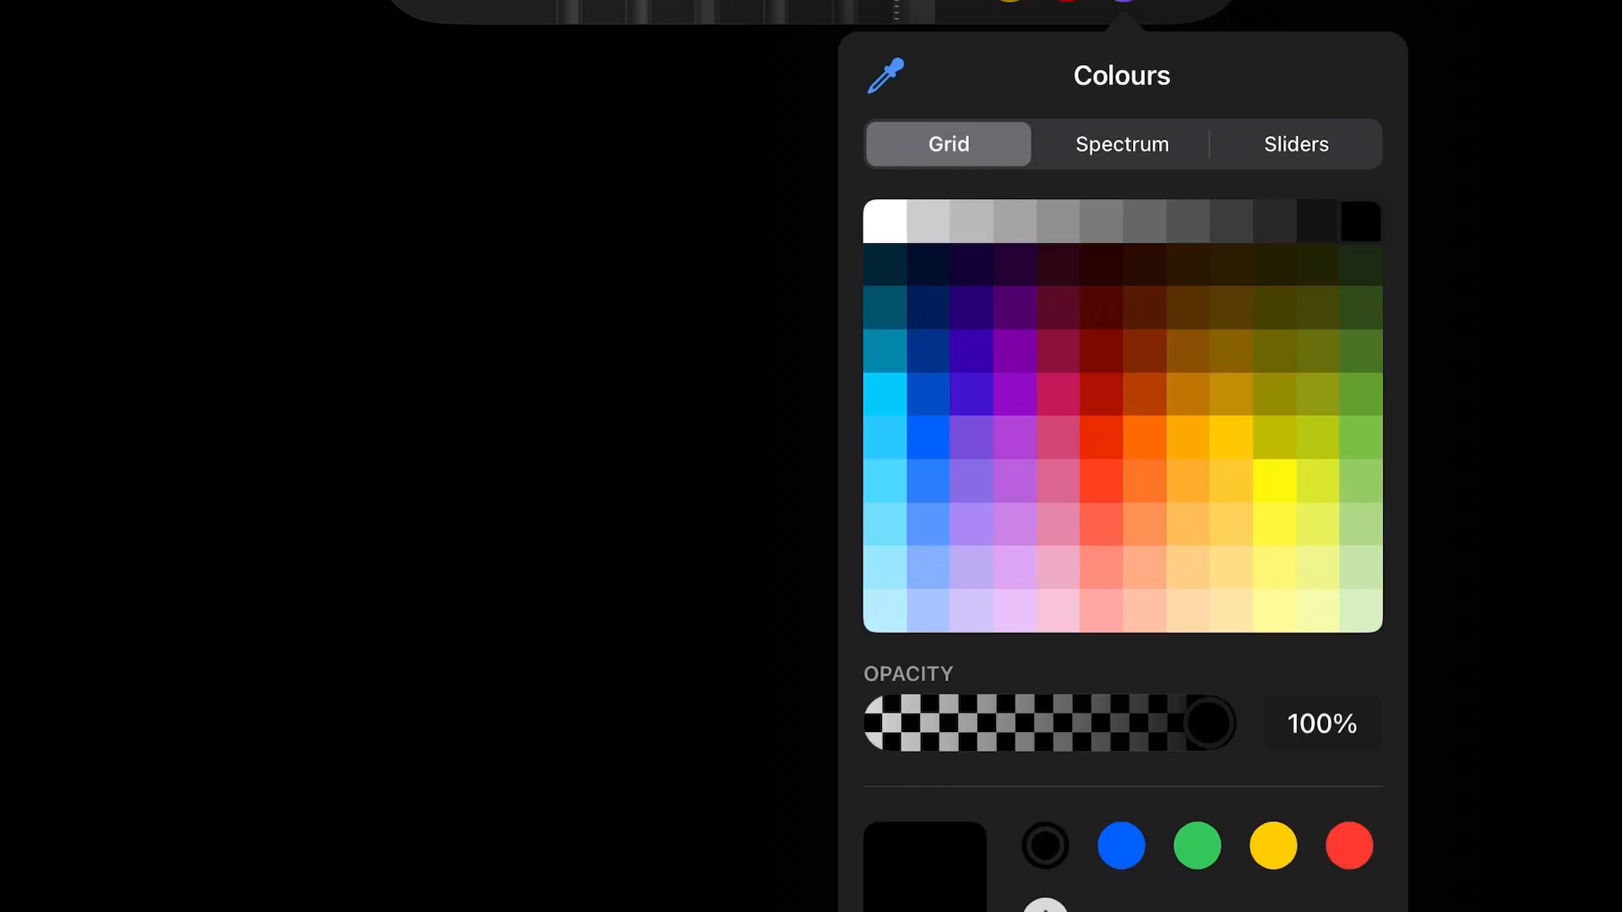
Try a light blue swatch, then settle on the soft orange ink colour.
{"action": "left_click", "coordinate": [885, 524]}
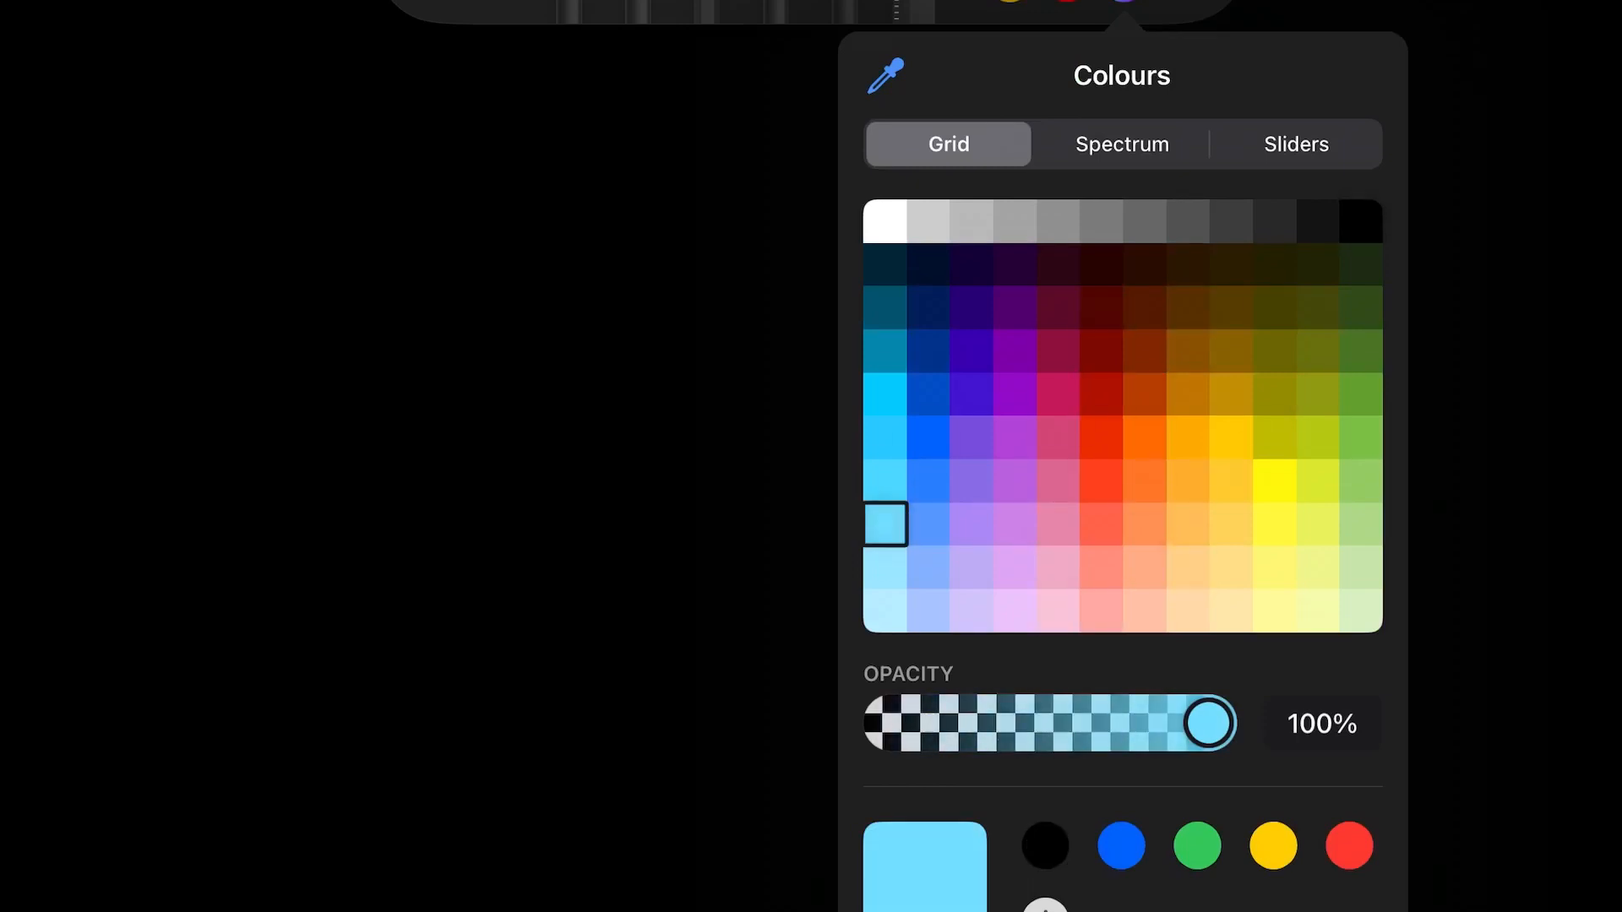
{"action": "left_click", "coordinate": [1144, 524]}
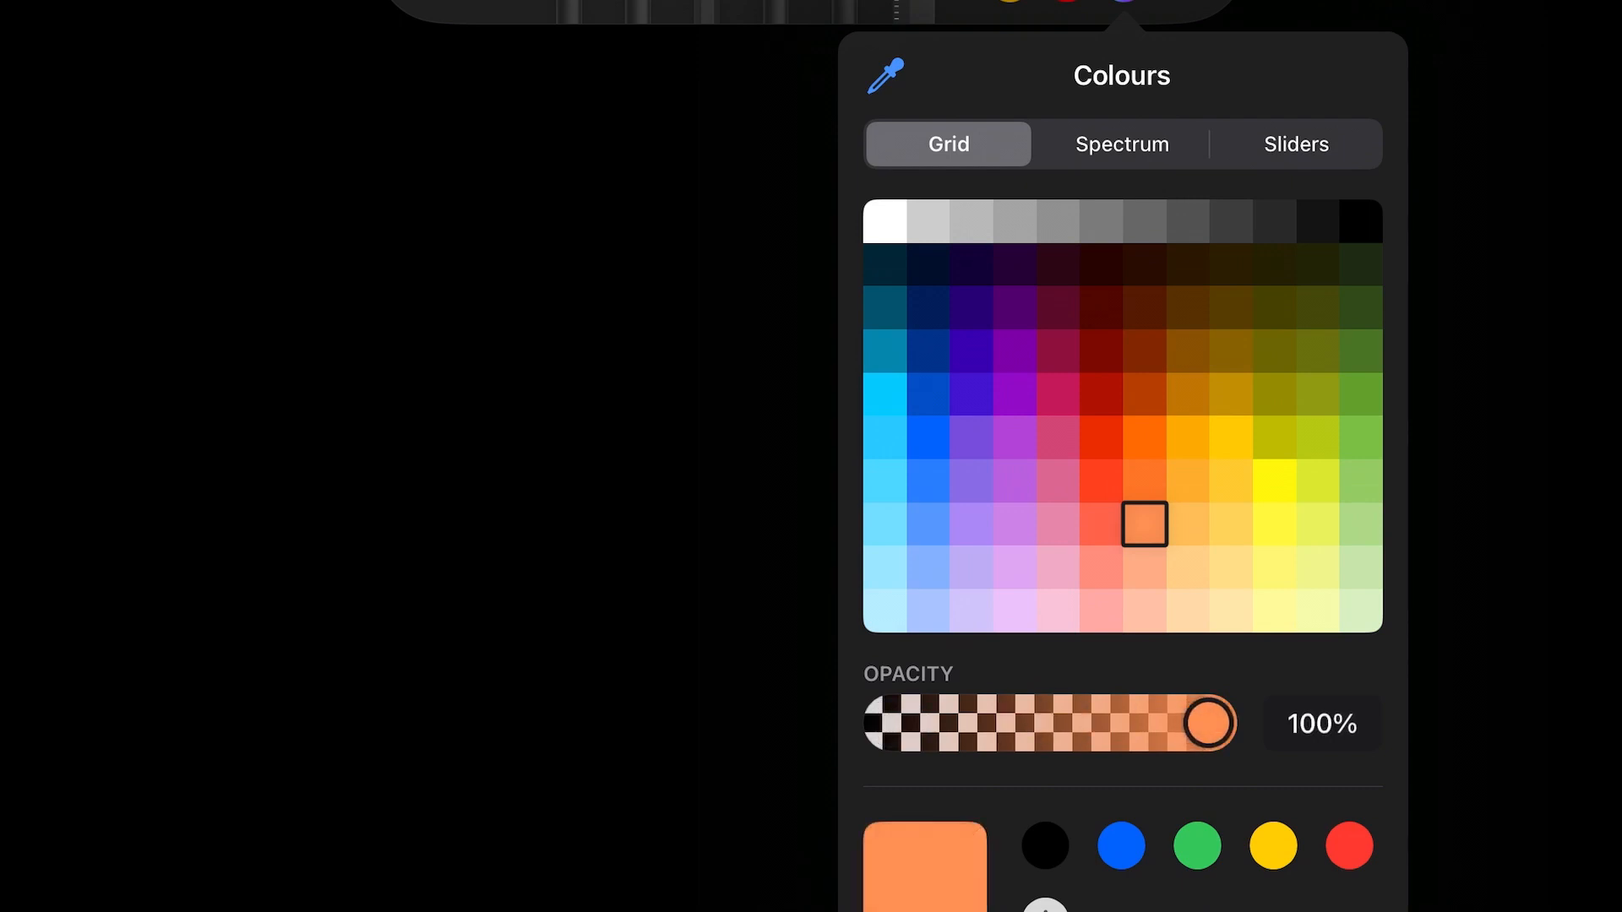
{"action": "left_click", "coordinate": [1230, 436]}
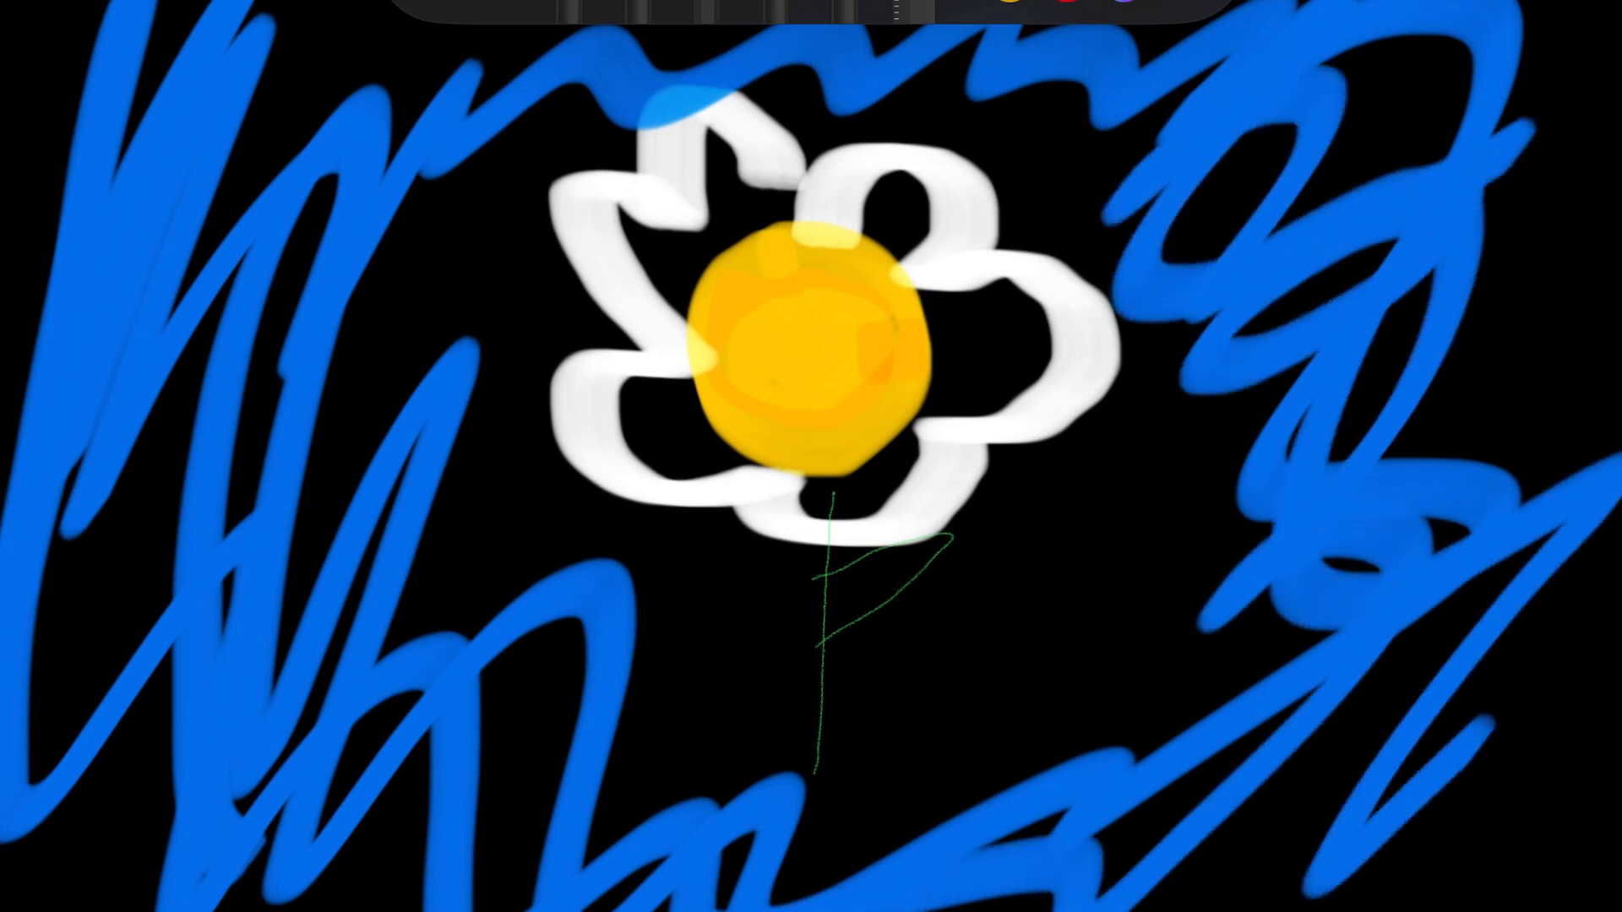
Scribble more blue sky strokes down the right side of the page.
{"action": "left_click_drag", "start_coordinate": [1397, 206], "coordinate": [1500, 776]}
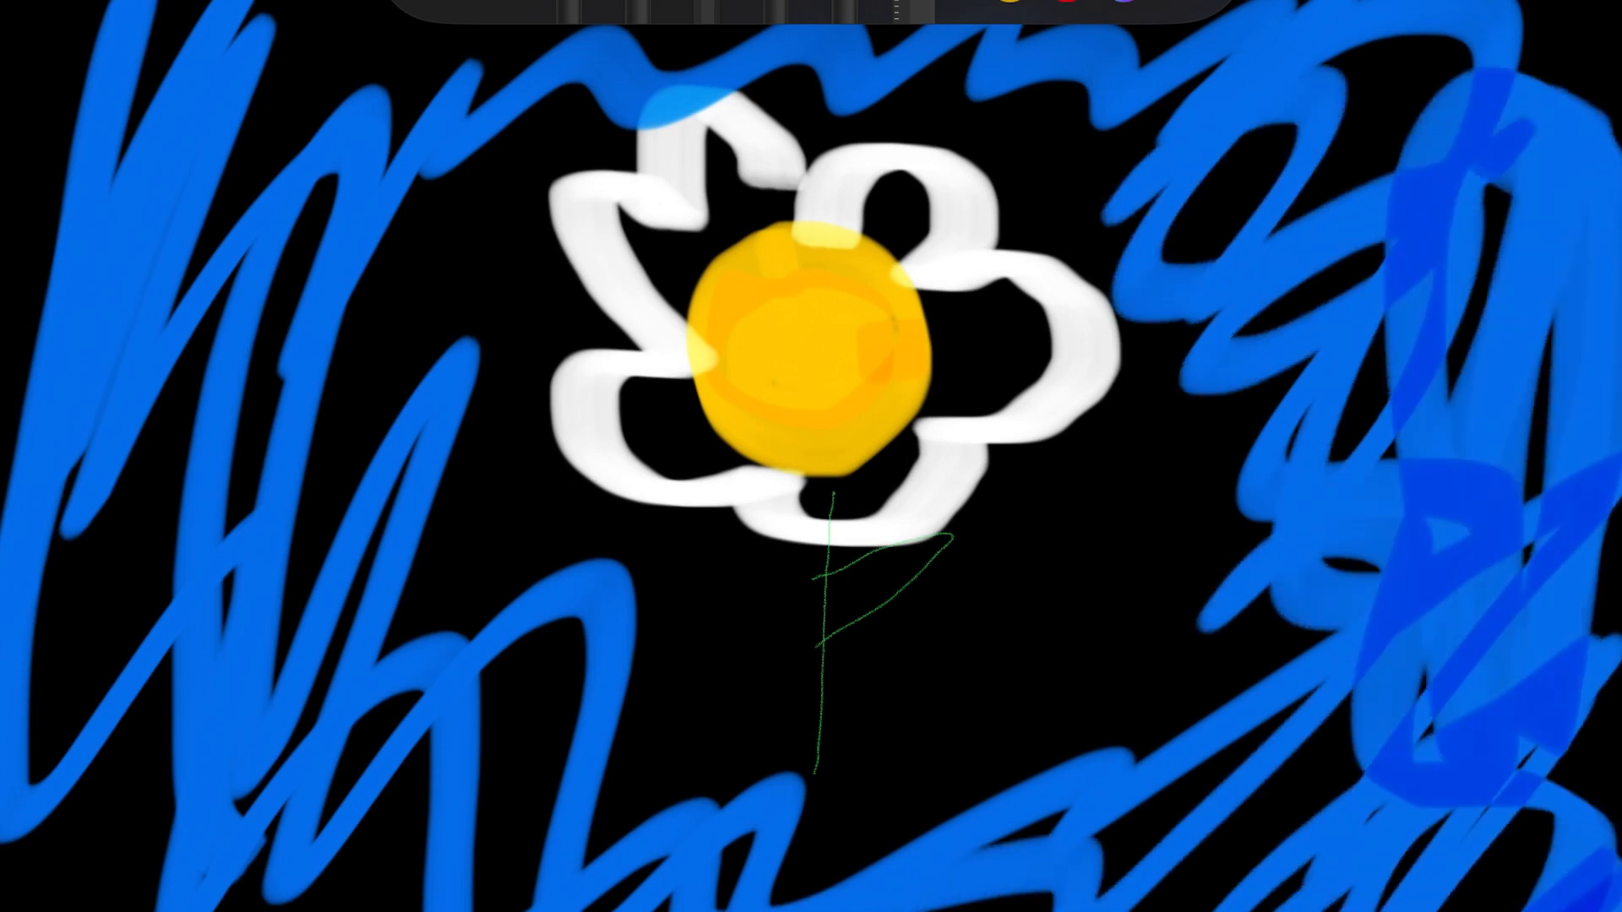